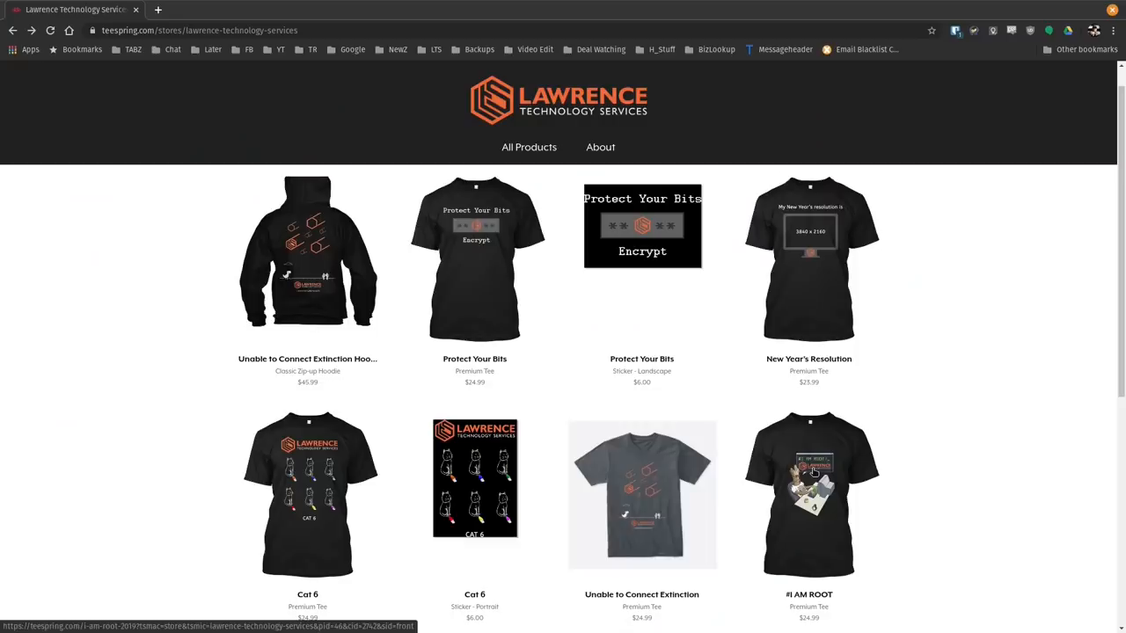
Highlight the opening sentence about DDoS-for-hire services exploiting Plex Media Servers for UDP amplification
click(809, 494)
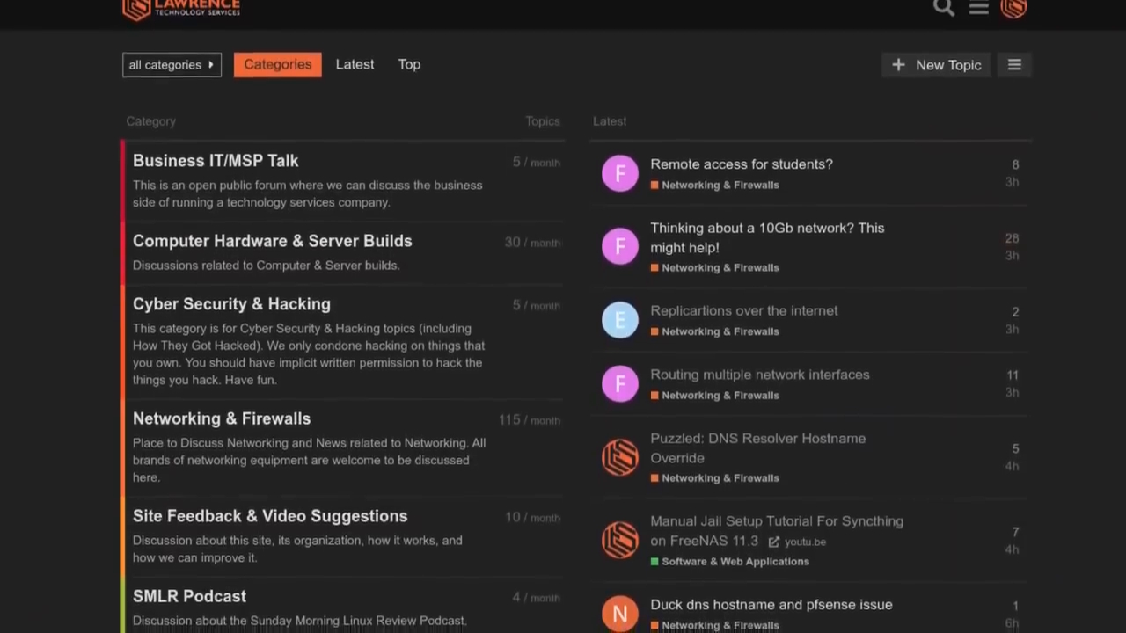
scroll(up, 3)
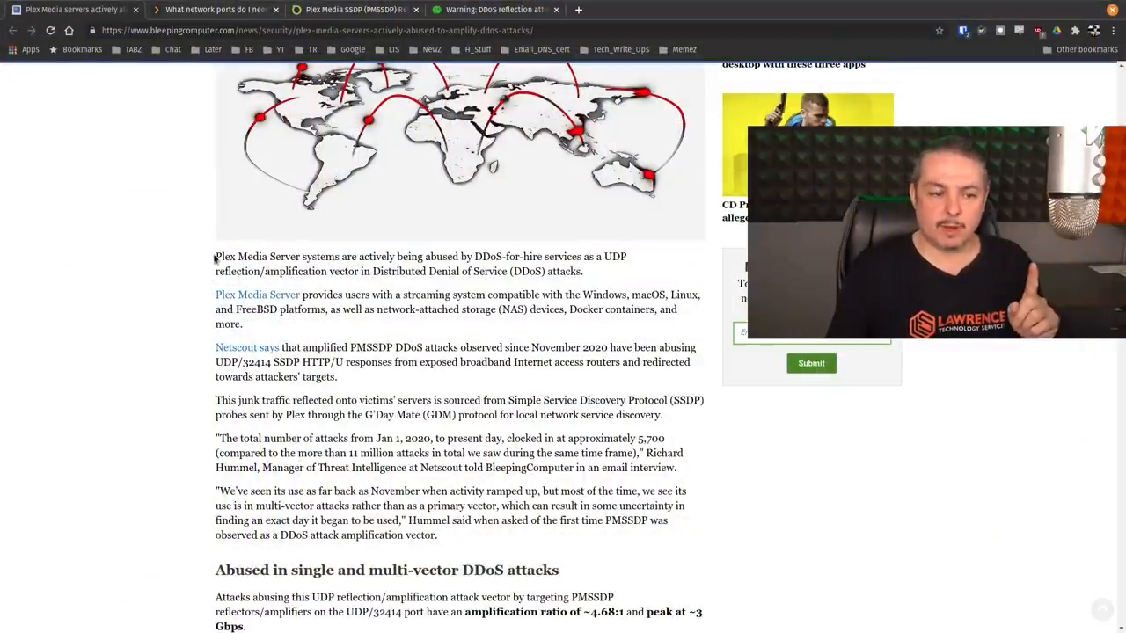
drag(215, 257, 581, 271)
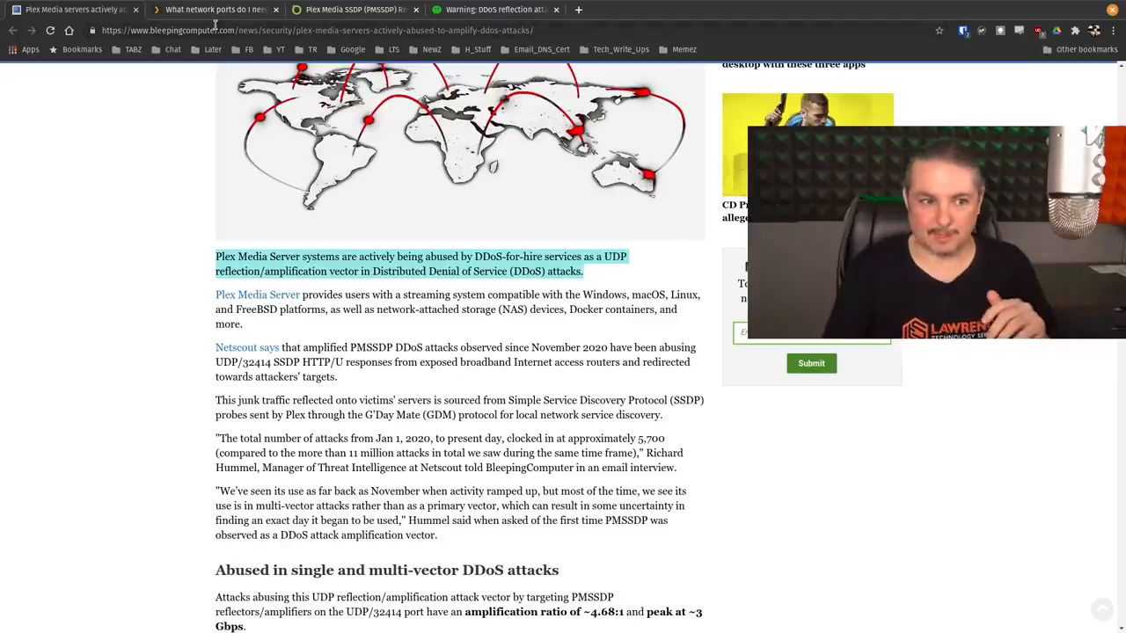
Switch to the Plex Support tab 'What network ports do I need to allow through my firewall?'
click(215, 10)
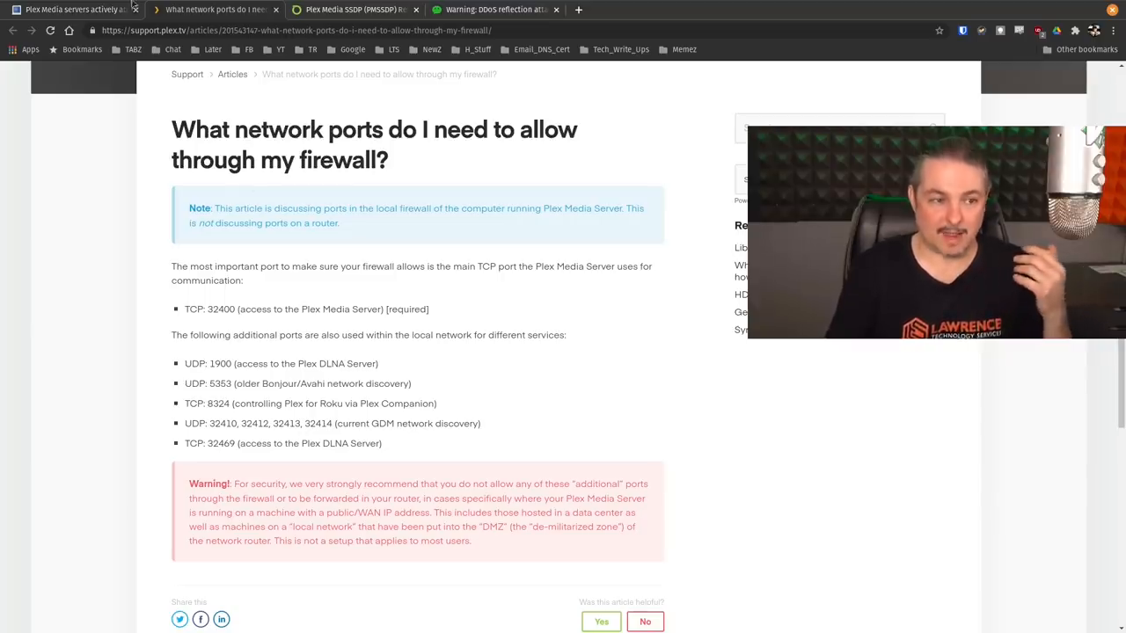
Return to the Bleeping Computer Plex DDoS tab and move down to the reflection-attack diagram
click(71, 10)
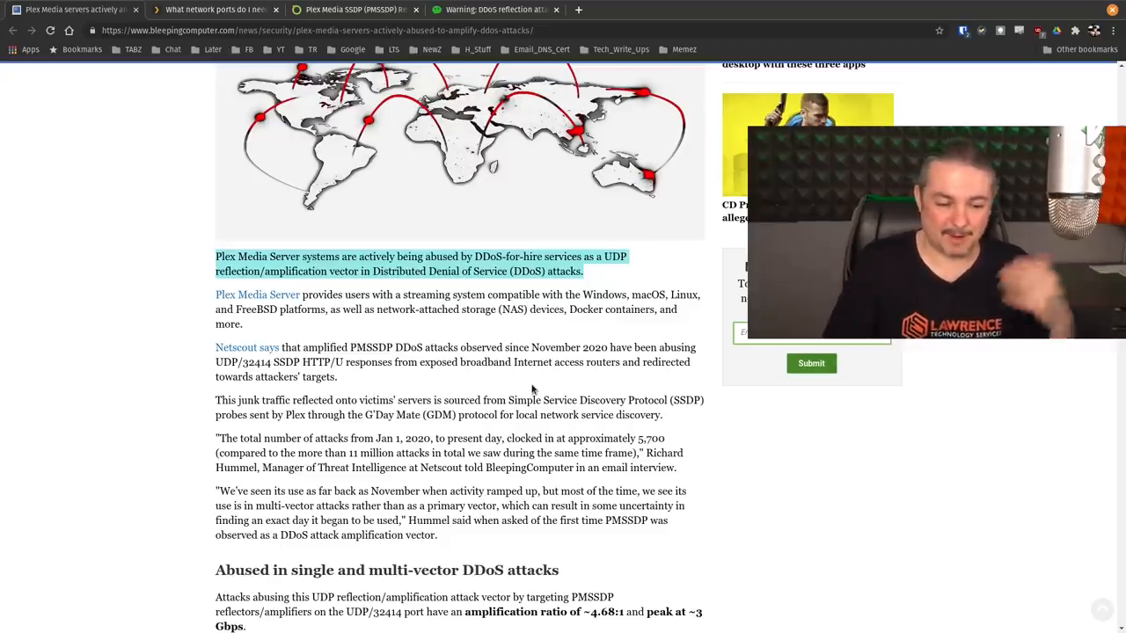
scroll(down, 3)
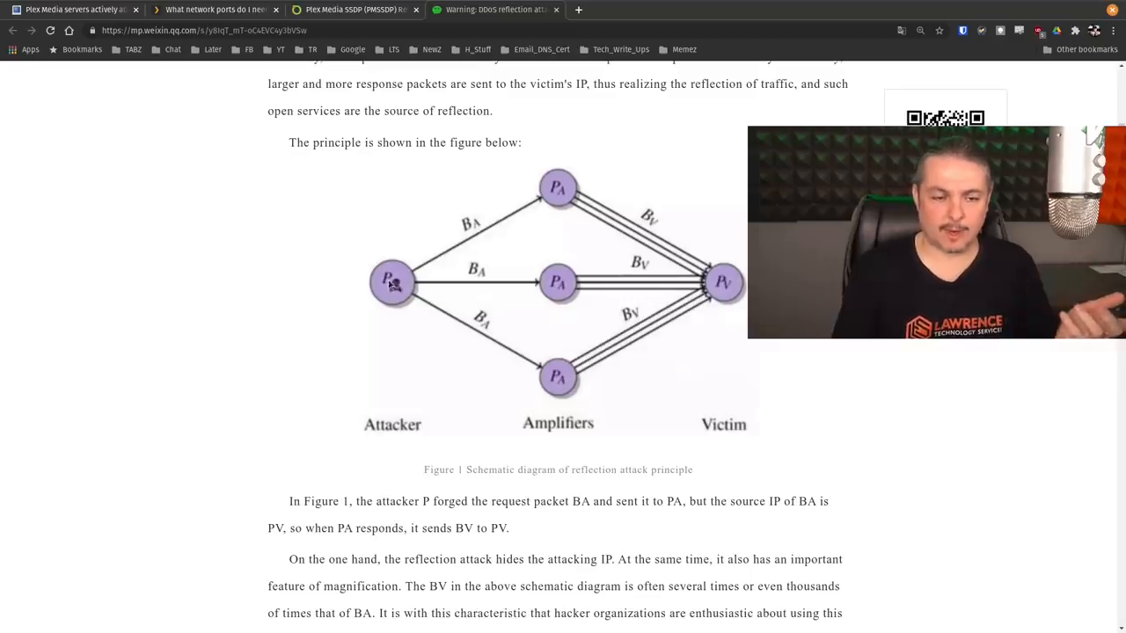
mouse_move(518, 293)
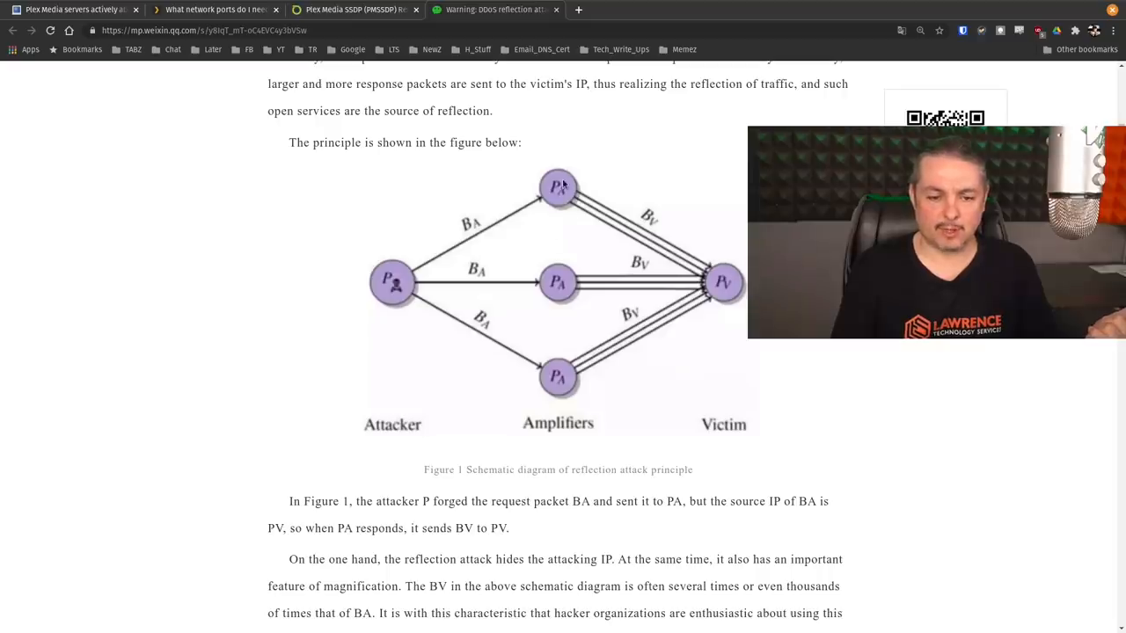
mouse_move(712, 324)
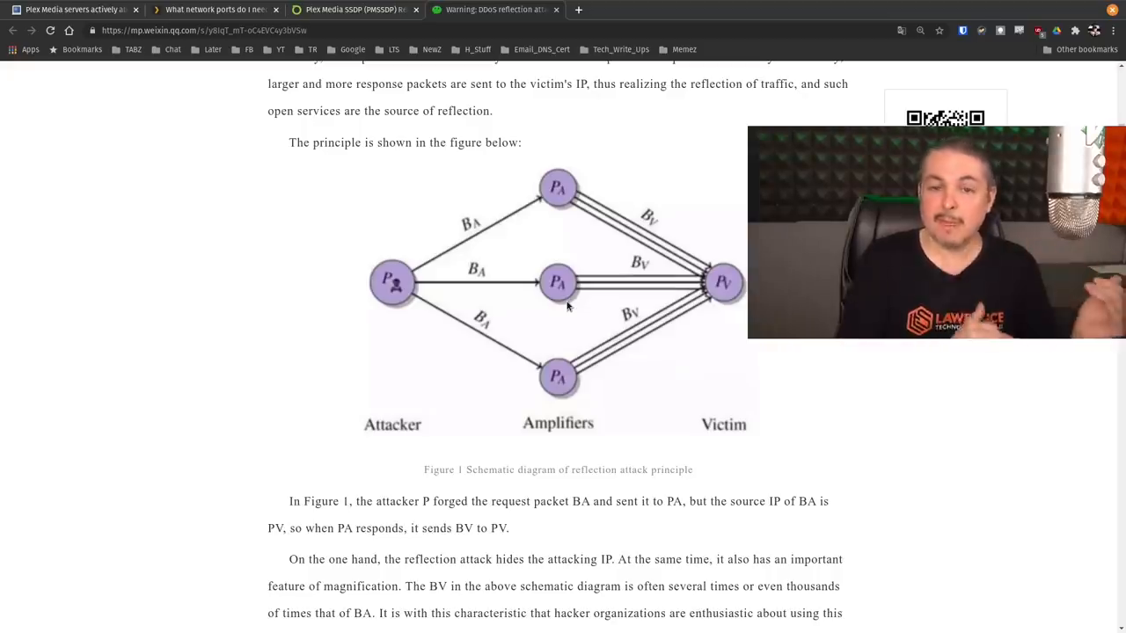
mouse_move(394, 285)
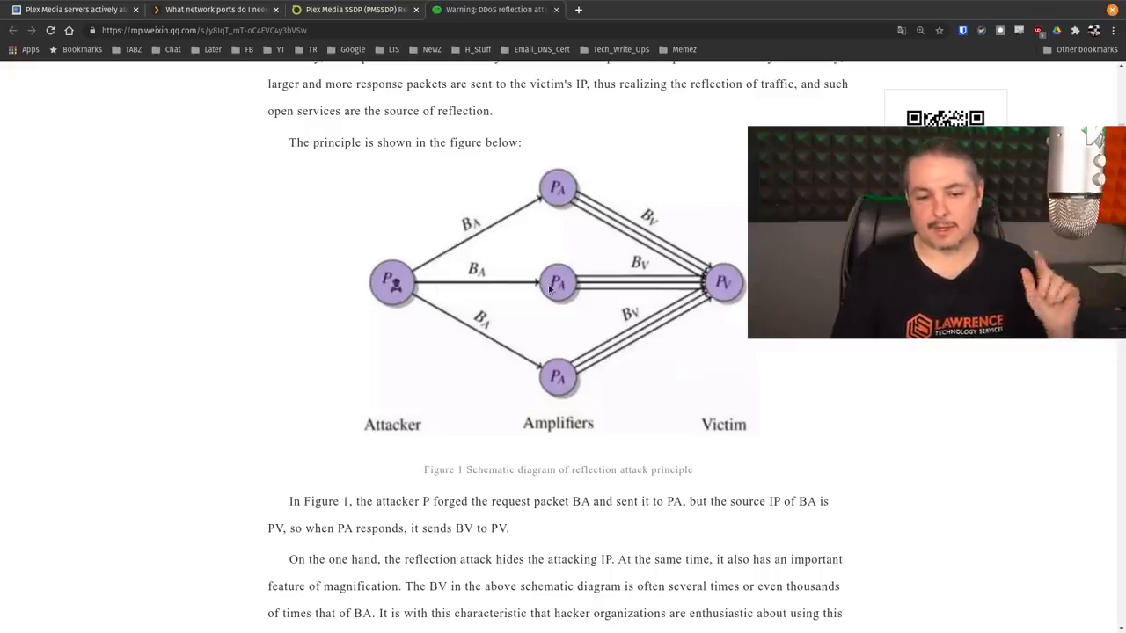
mouse_move(648, 300)
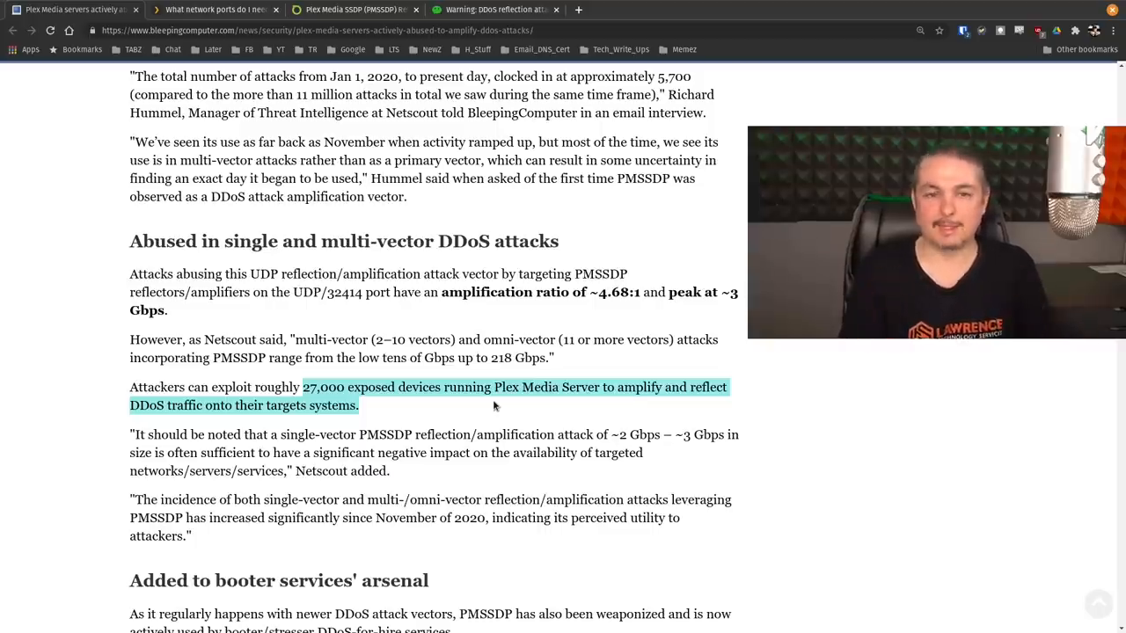
Scroll past Plex's patch statement to Related Articles, then back up to the PMSSDP DDoS mitigation heading
scroll(down, 3)
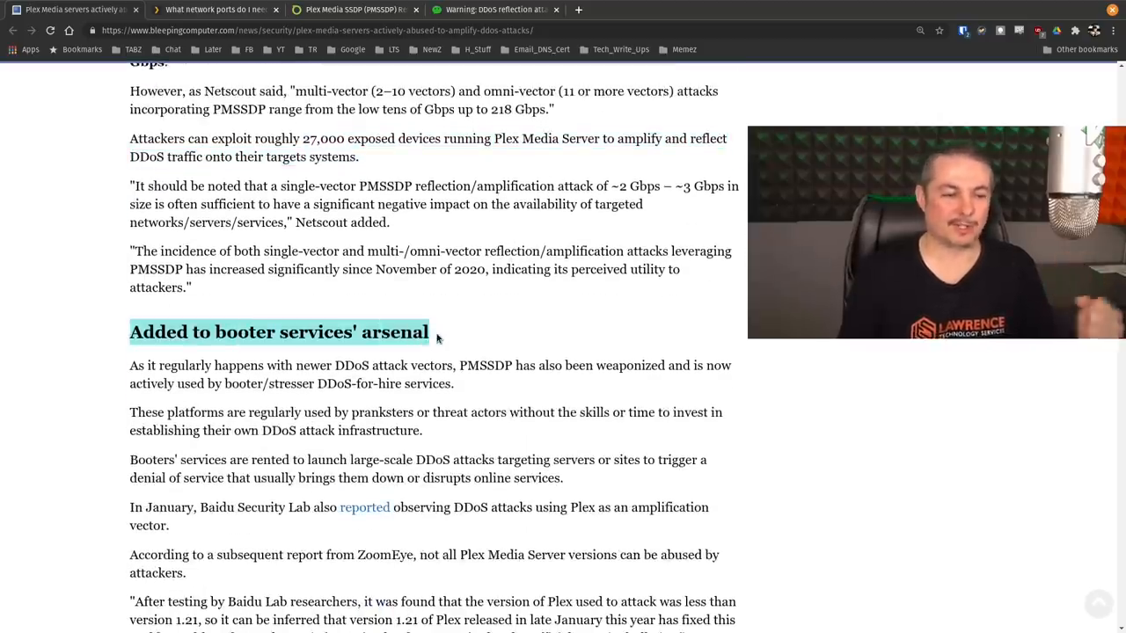
scroll(down, 3)
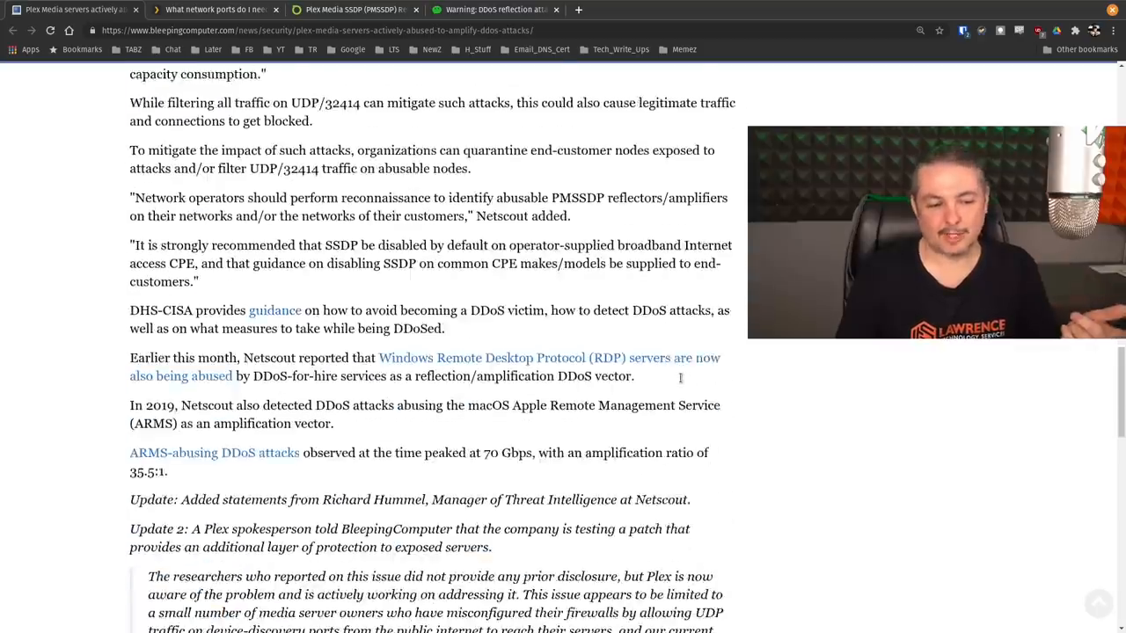
scroll(down, 3)
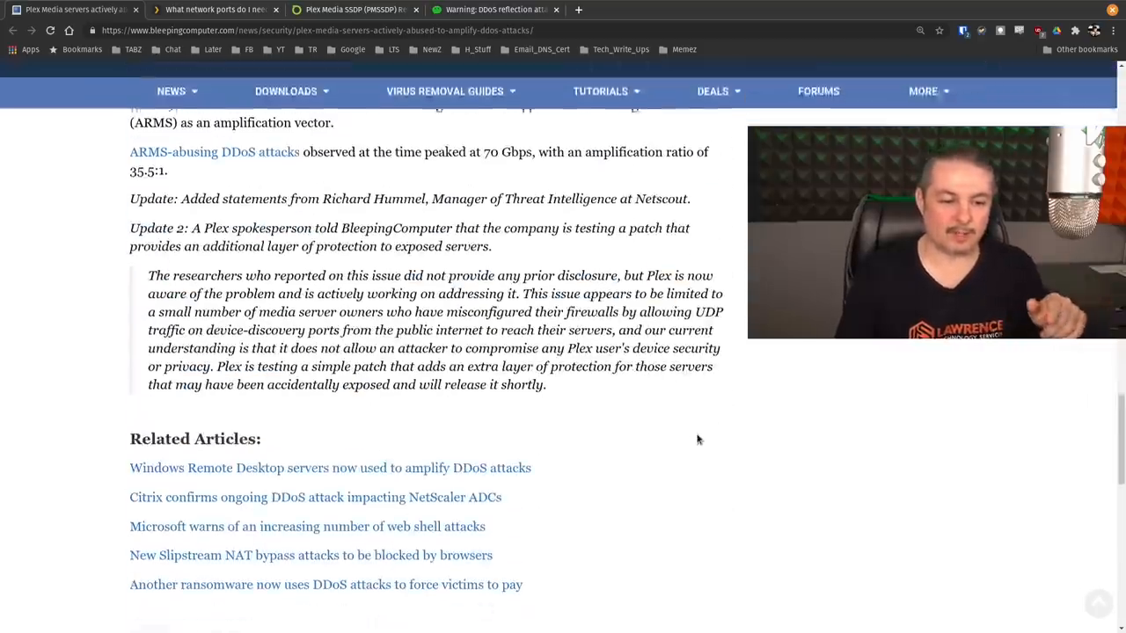
scroll(up, 3)
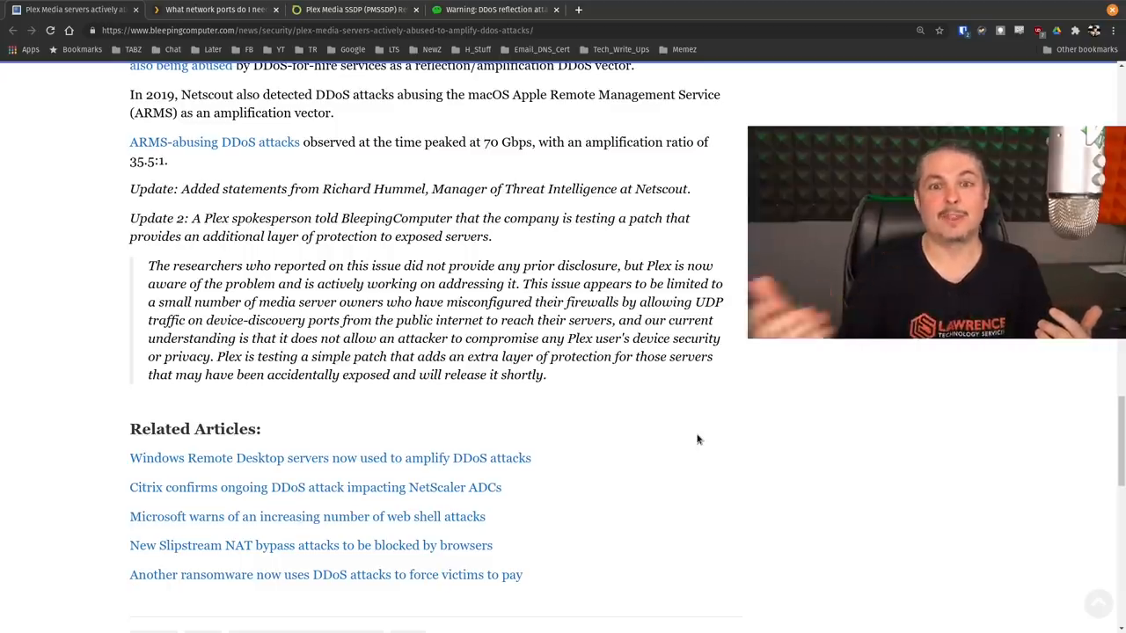
scroll(up, 3)
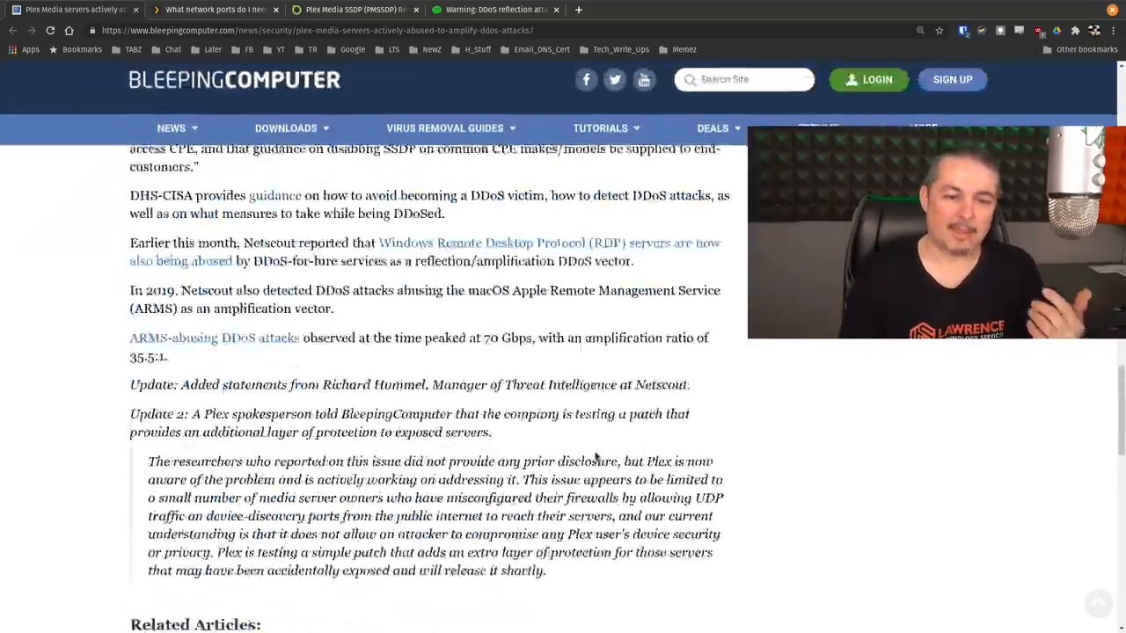
scroll(up, 3)
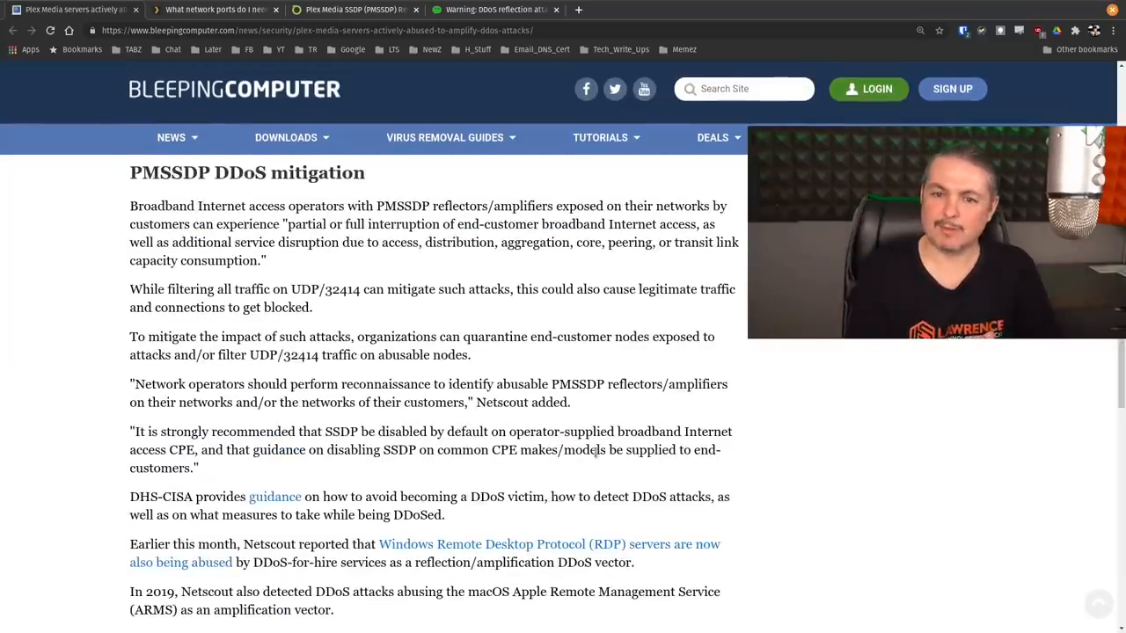
scroll(up, 3)
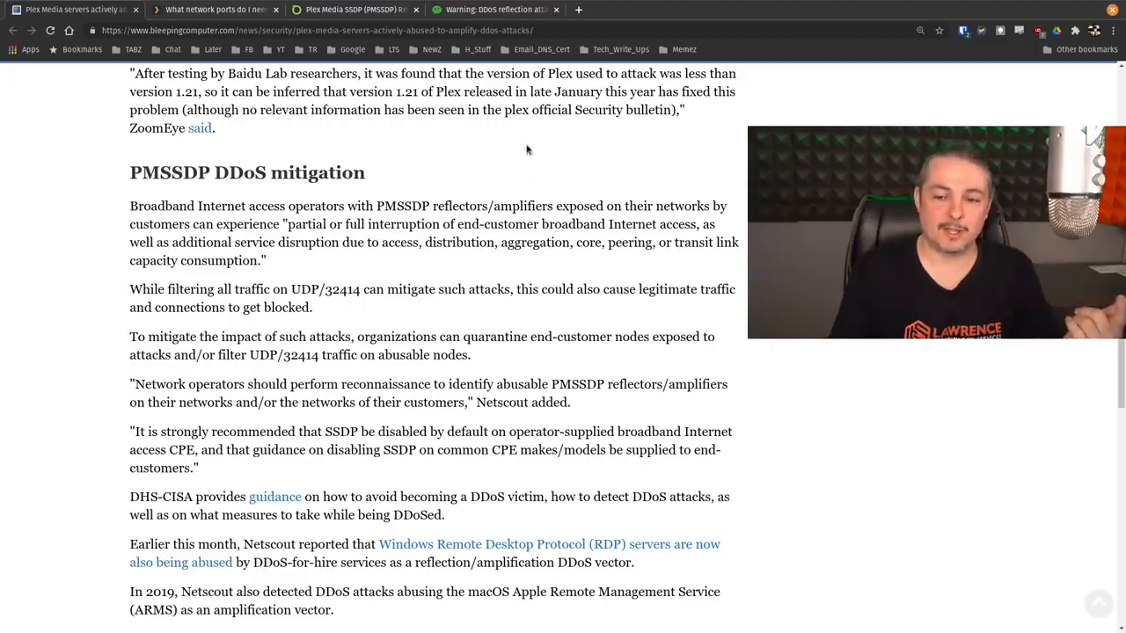
Browse the Lawrence Systems affiliate logo grid down to Tech Supply Direct's coupon details and TubeBuddy
scroll(up, 3)
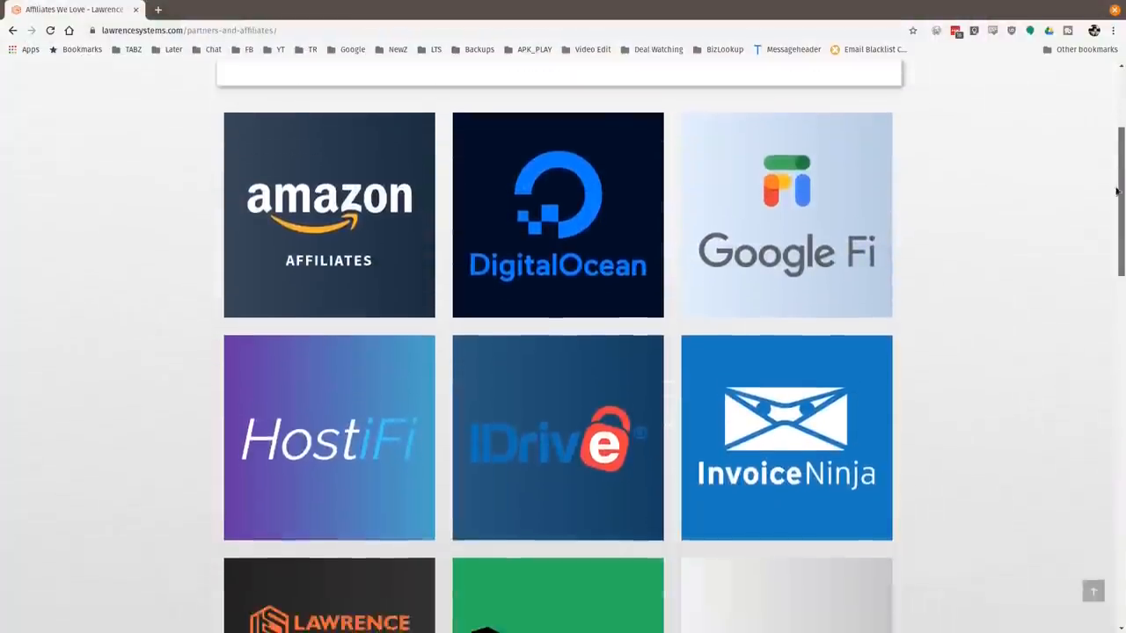
scroll(down, 3)
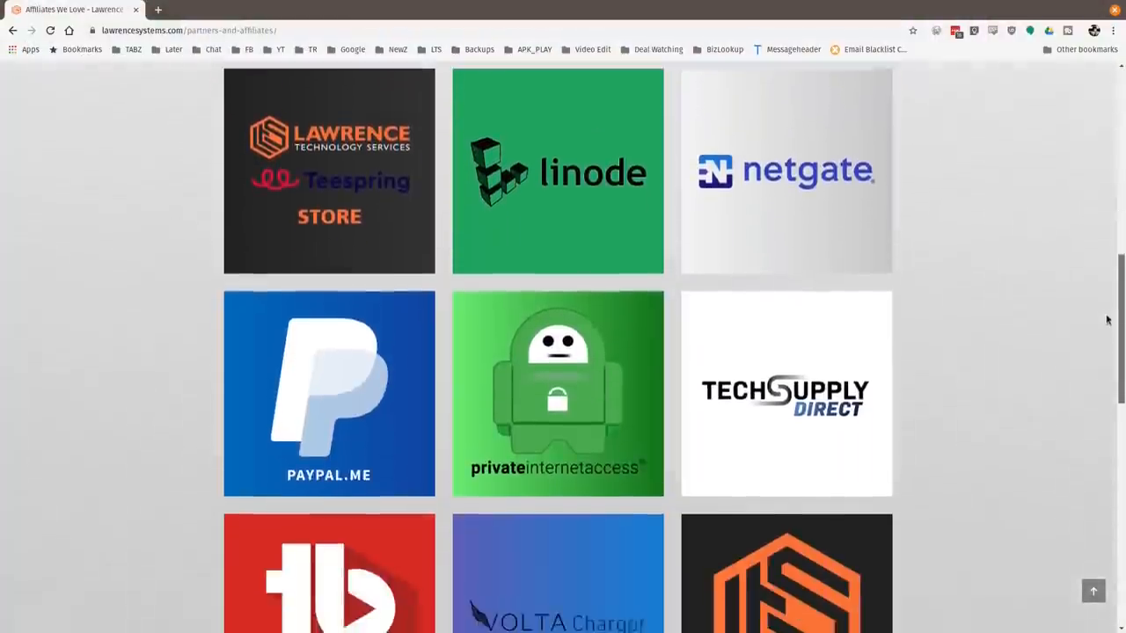
scroll(down, 3)
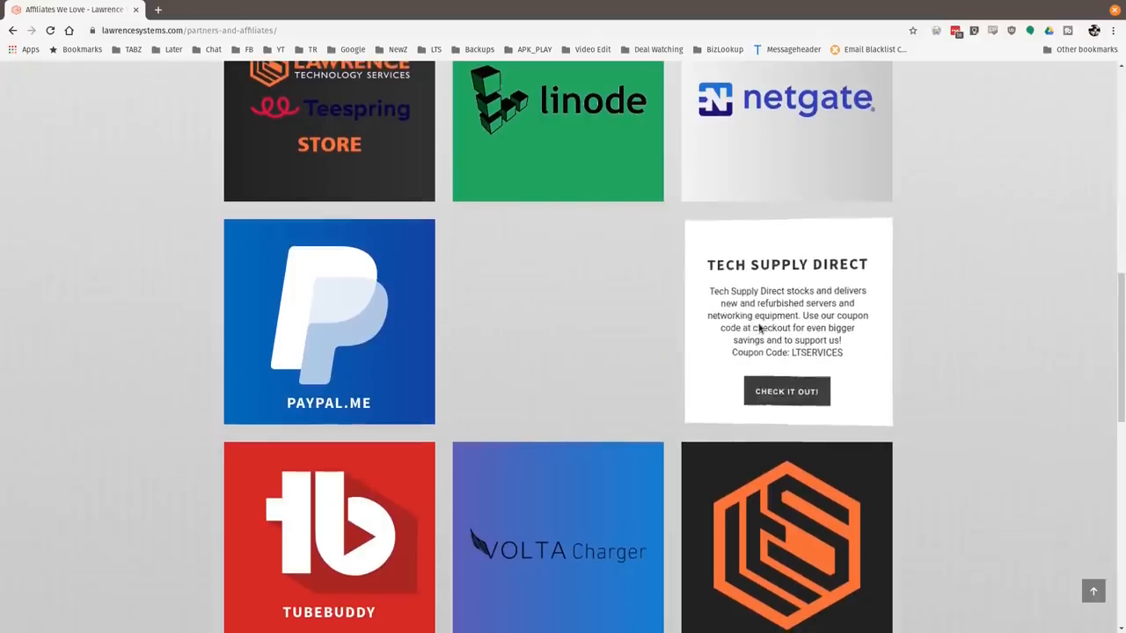